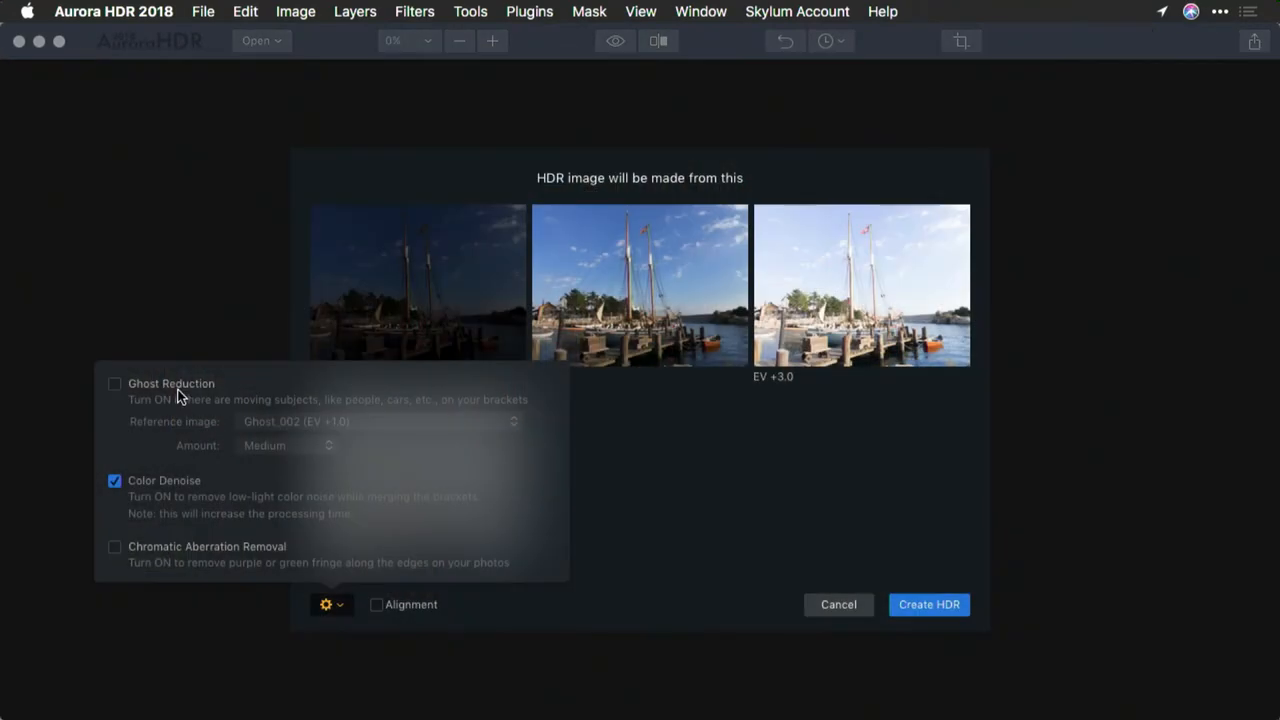
Merge the bracketed desert shots with alignment, check Before/After, and view White Balance presets.
click(114, 383)
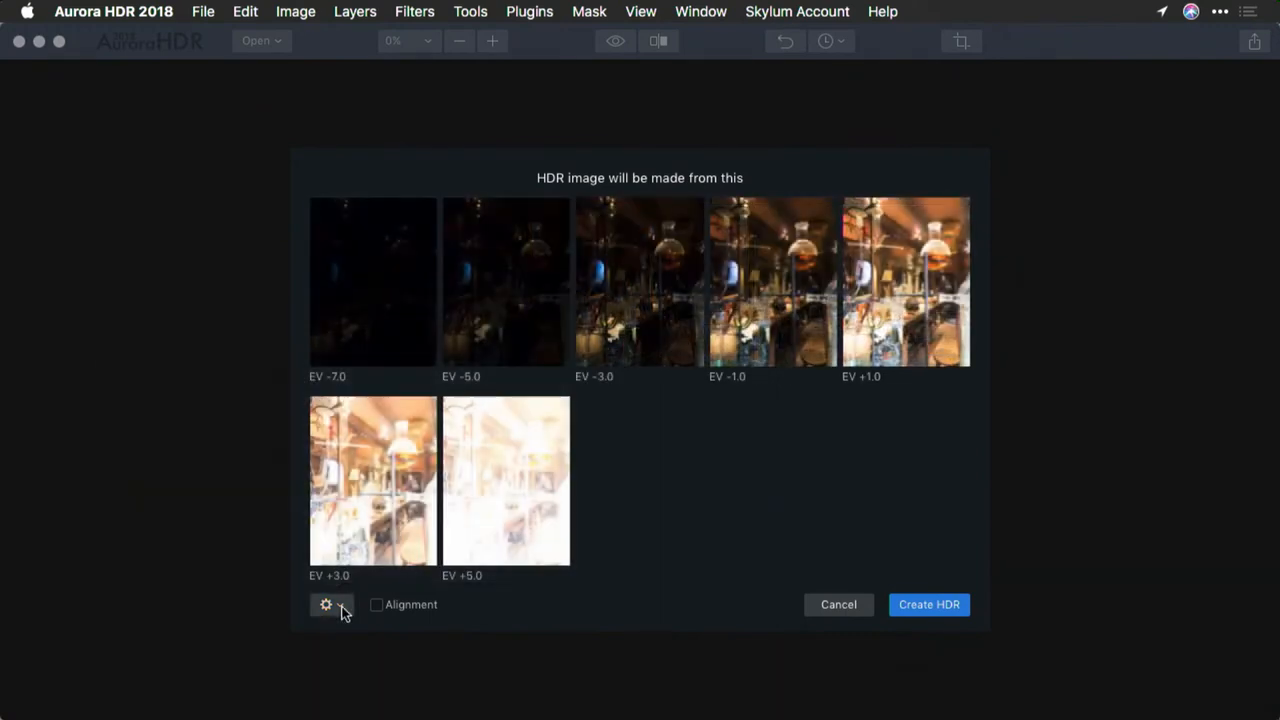
click(377, 604)
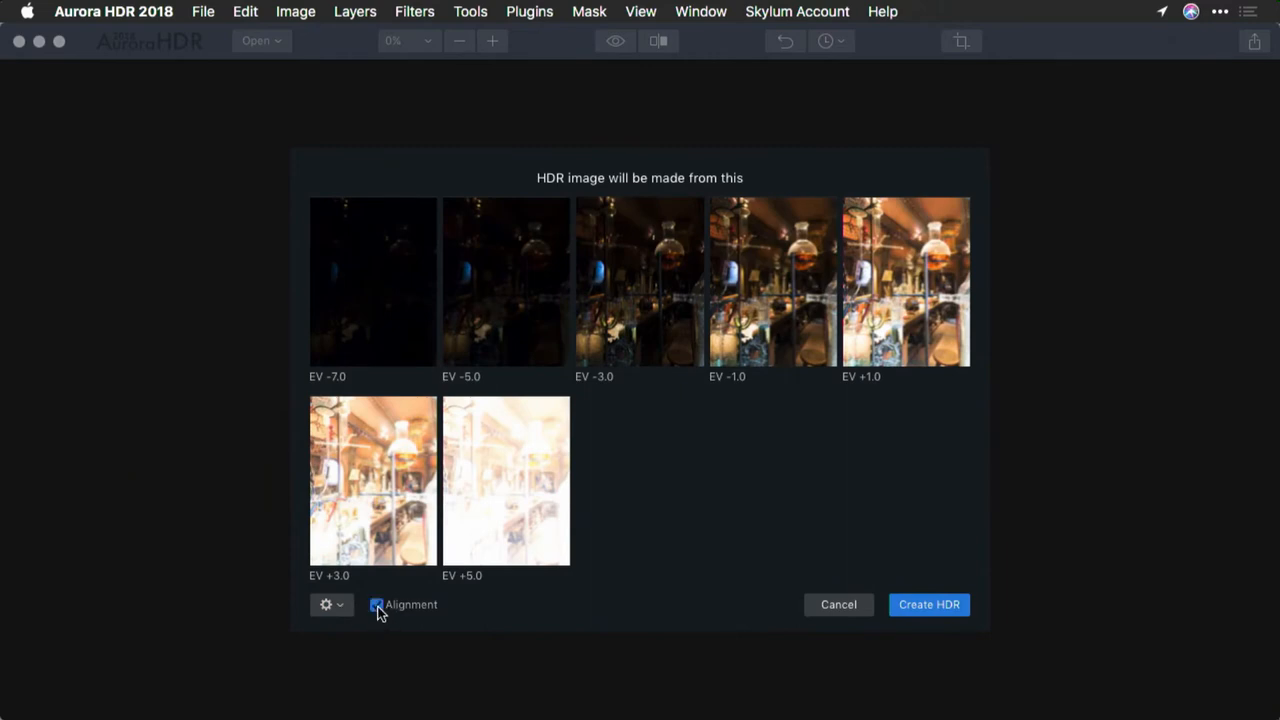
click(928, 604)
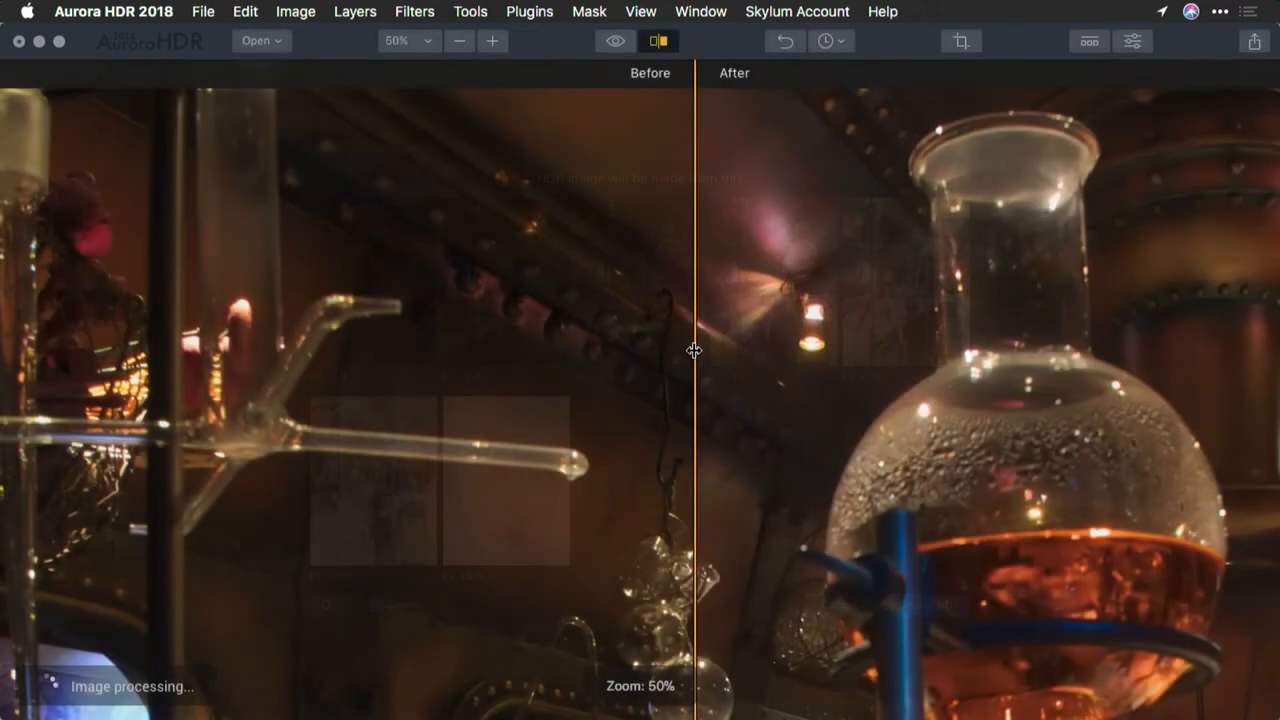
drag(695, 350, 1045, 280)
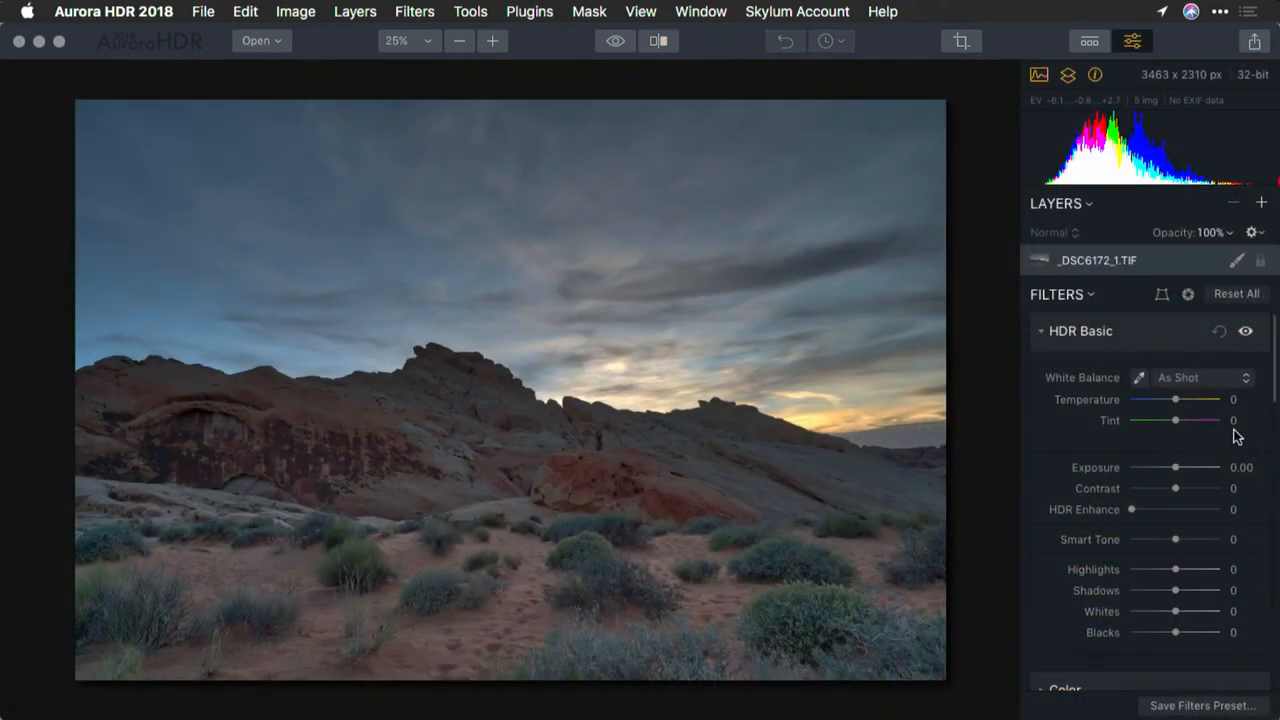
click(1200, 377)
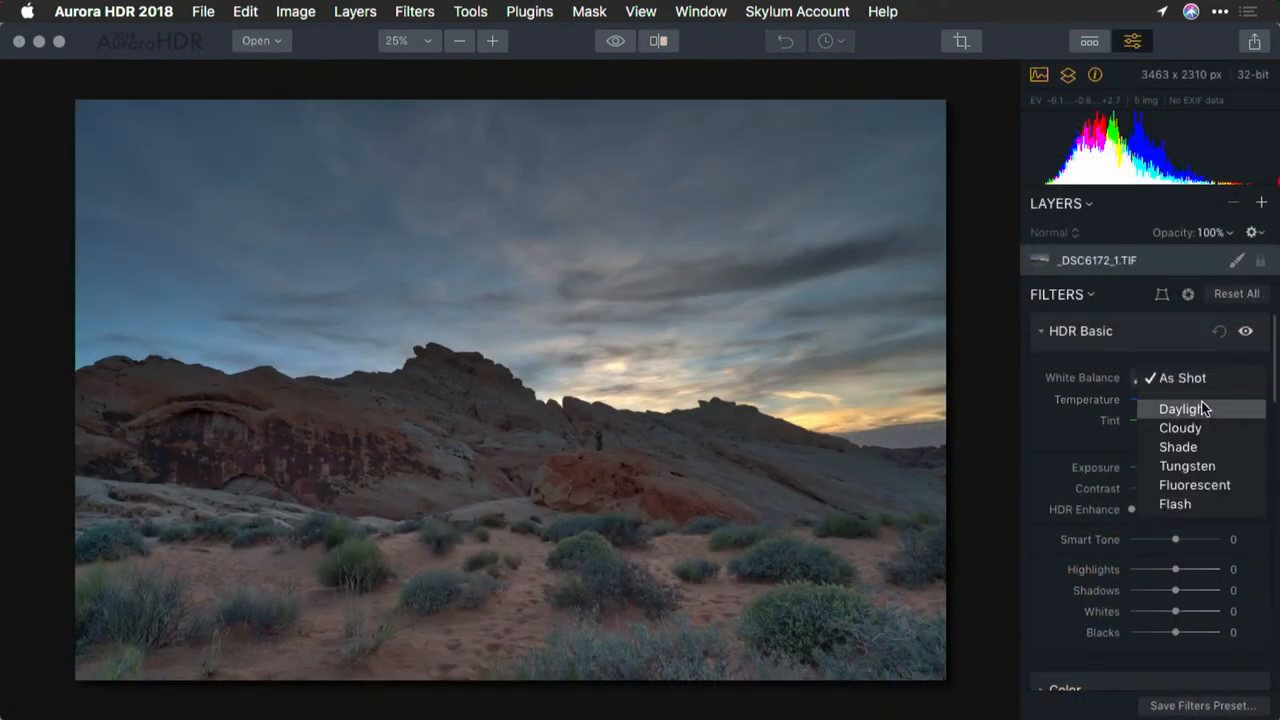